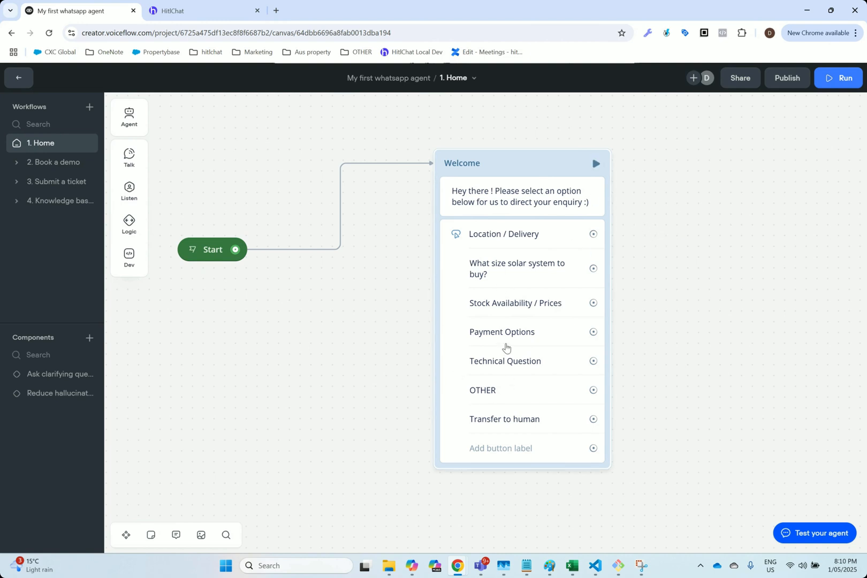
mouse_move(596, 425)
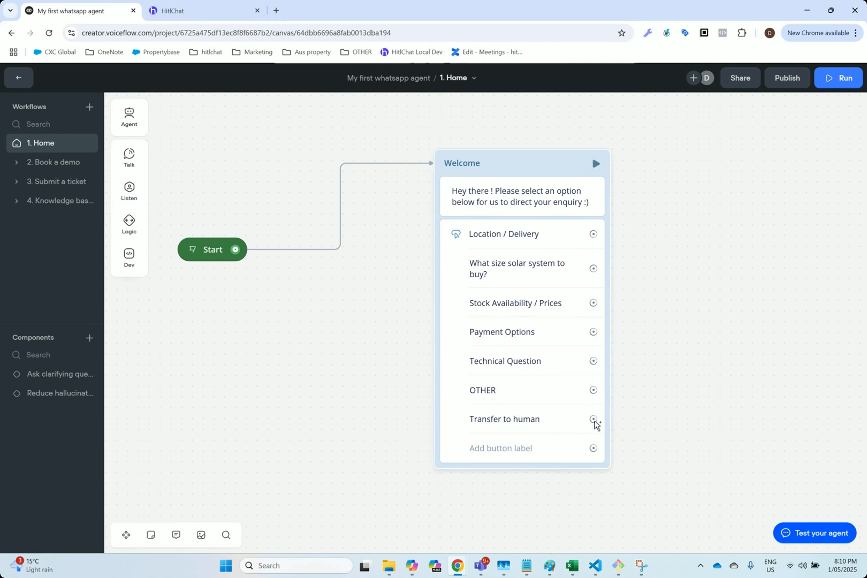
mouse_move(517, 431)
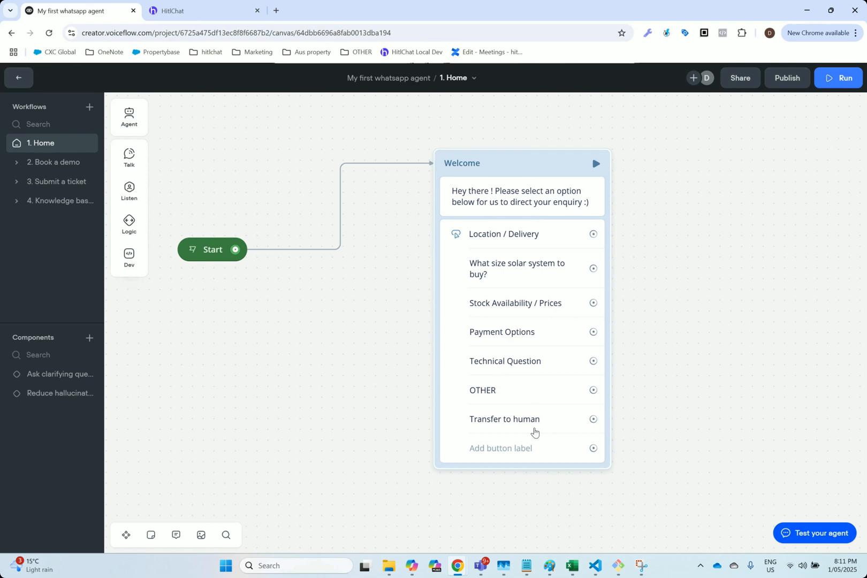
mouse_move(514, 448)
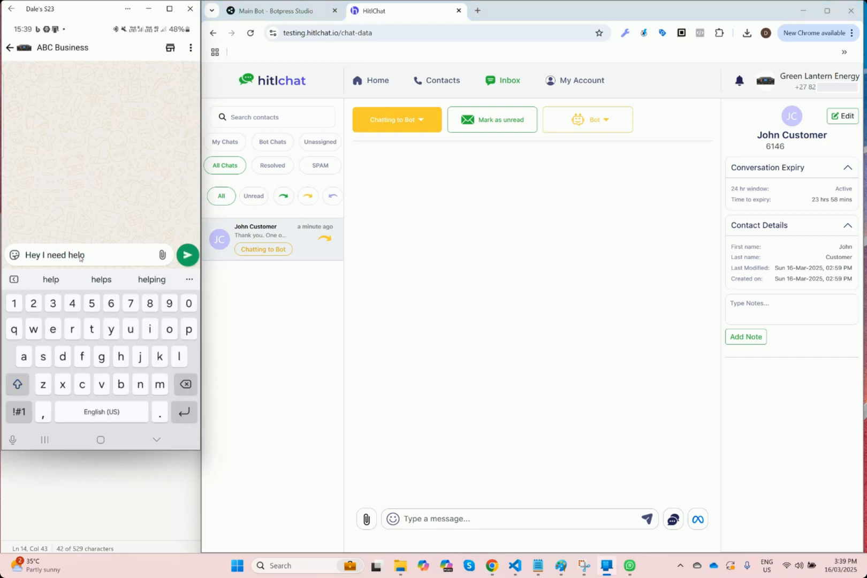
- From the phone send 'Hey I need help', then pick Transfer to human from the bot's enquiry options
left_click(188, 255)
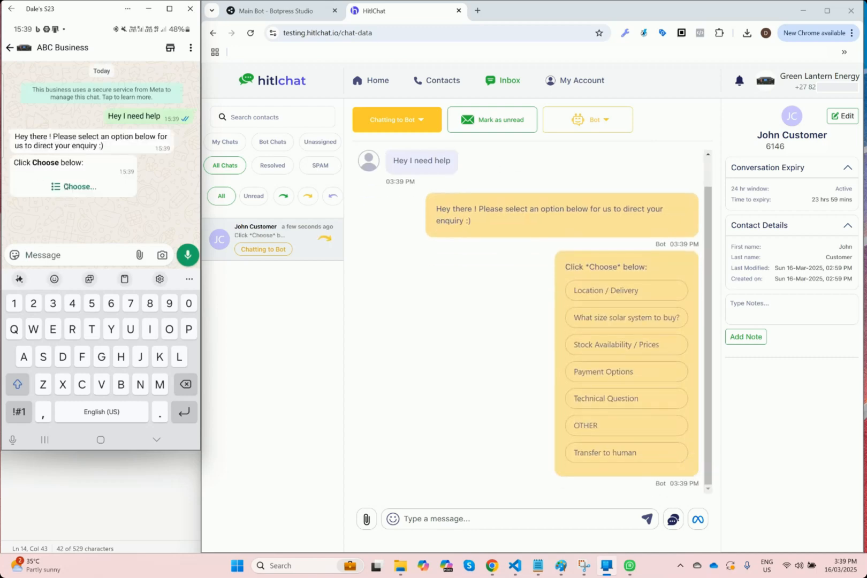
left_click(78, 186)
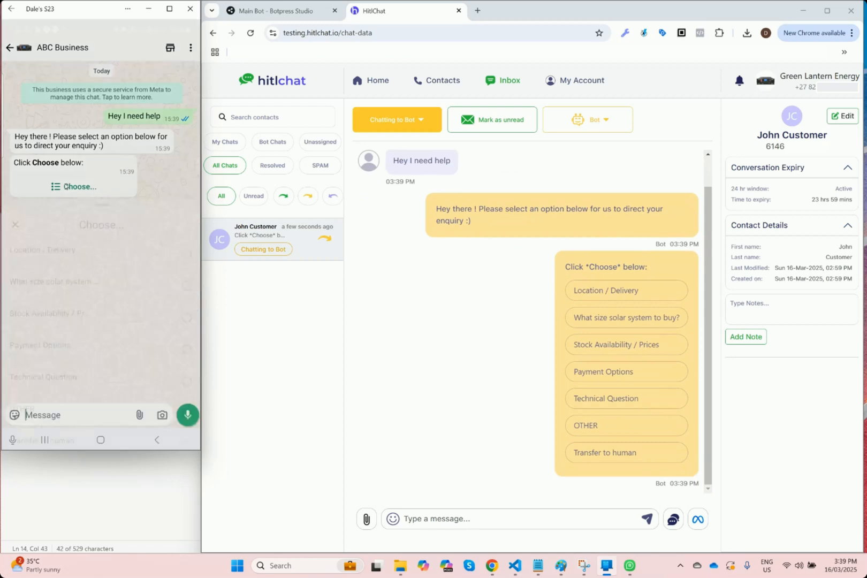
left_click(72, 187)
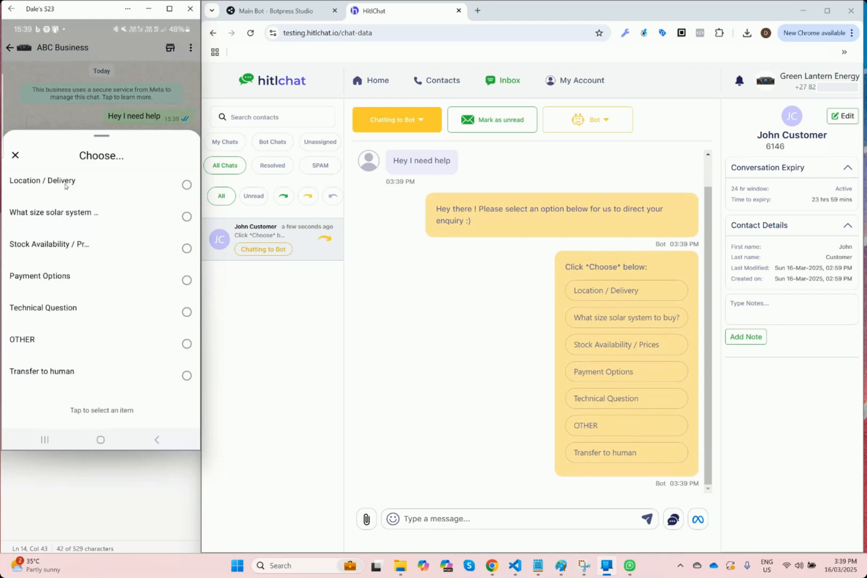
left_click(187, 376)
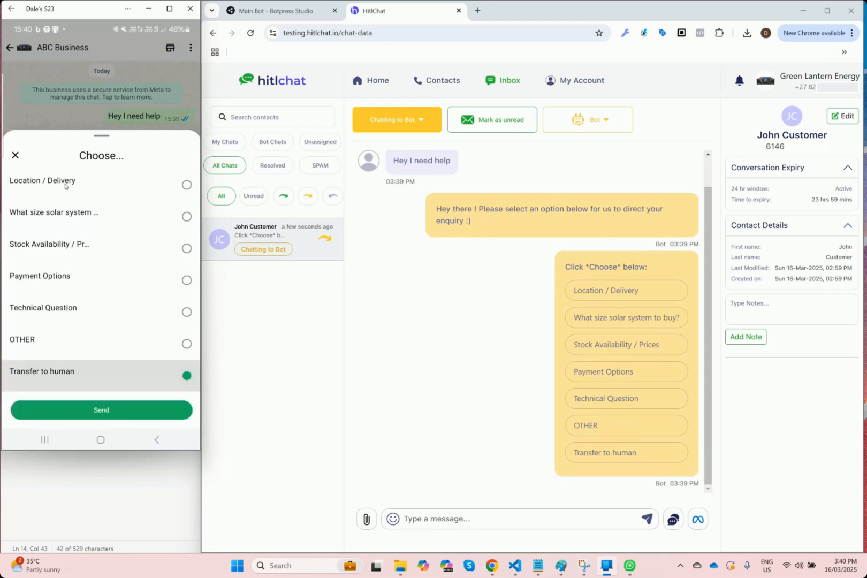
left_click(187, 376)
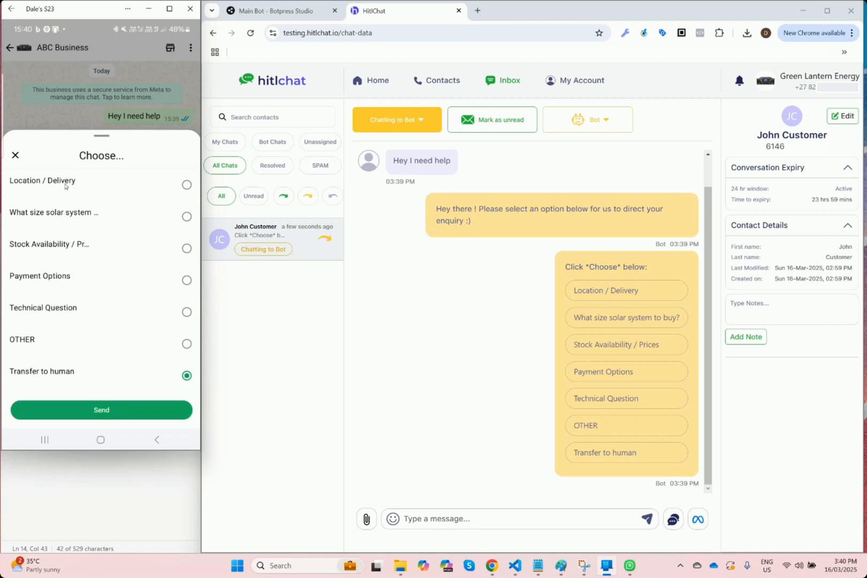
- Send the Transfer to human choice so the conversation becomes Human Requested
left_click(100, 414)
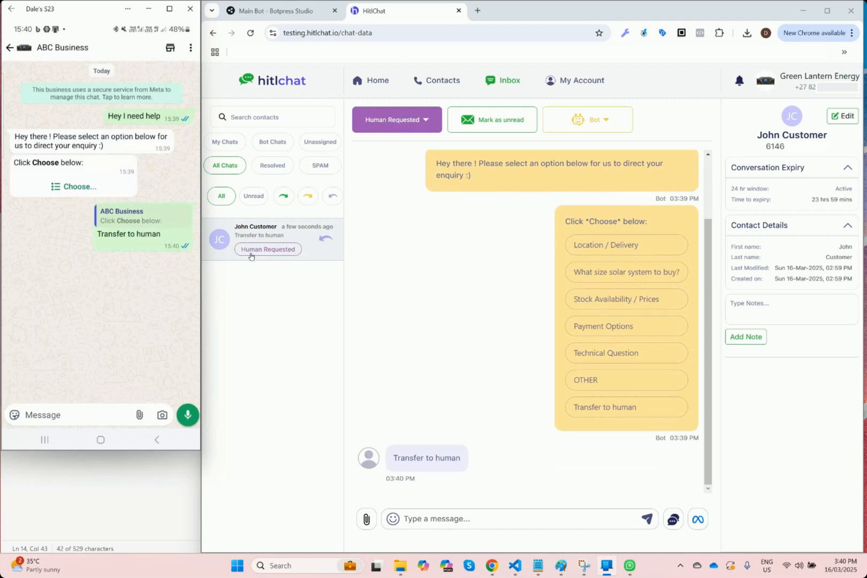
mouse_move(297, 318)
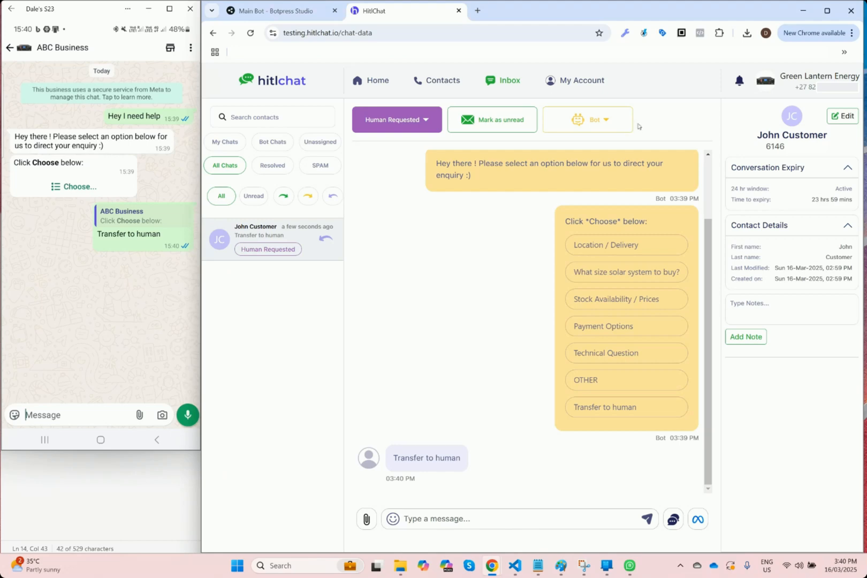
mouse_move(620, 126)
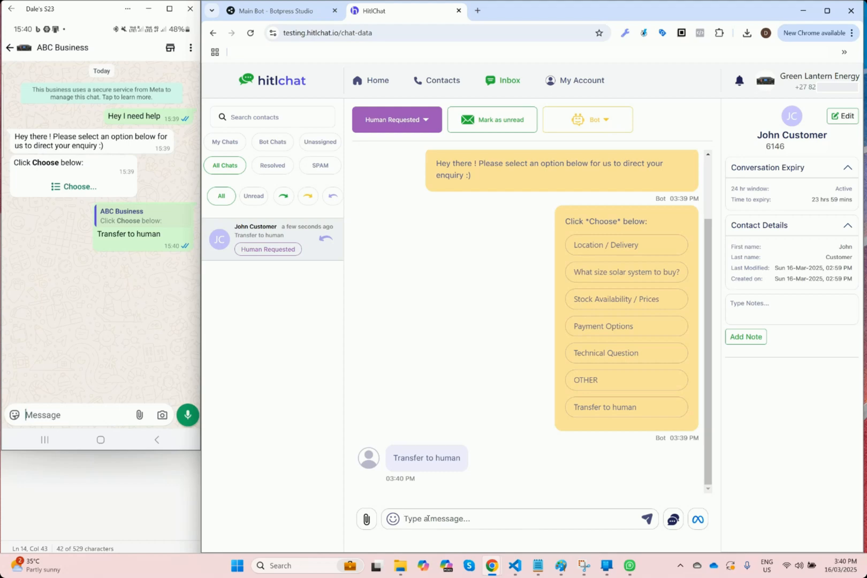
- As the agent send 'Hey John!' and ask 'How can I help you?'
type("Hey John")
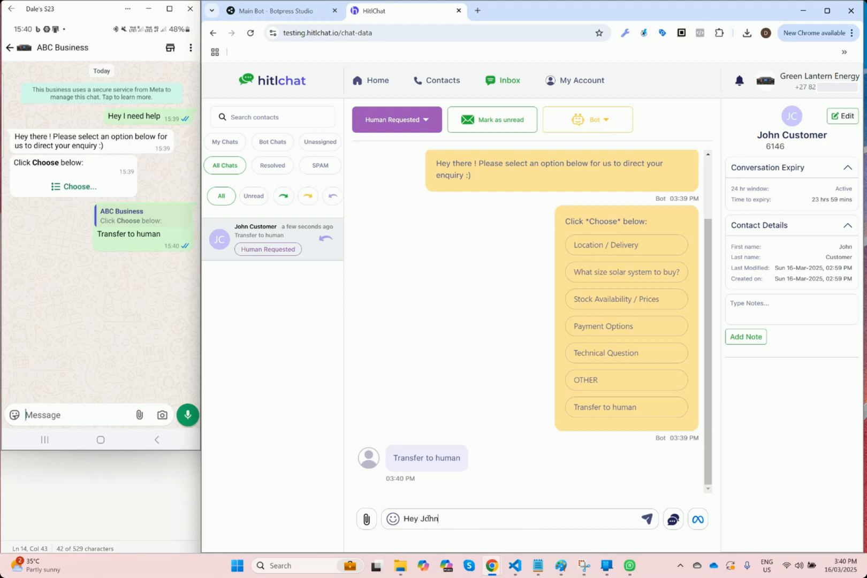
type("!")
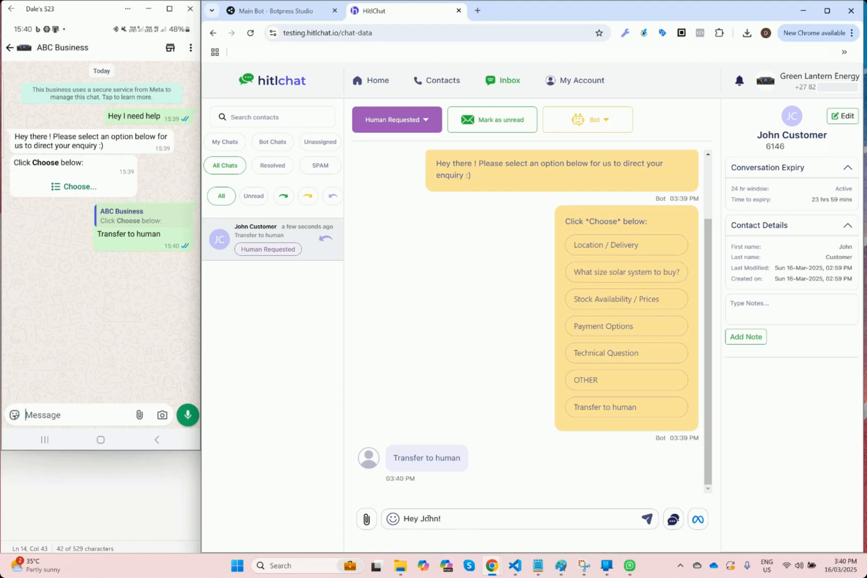
left_click(646, 519)
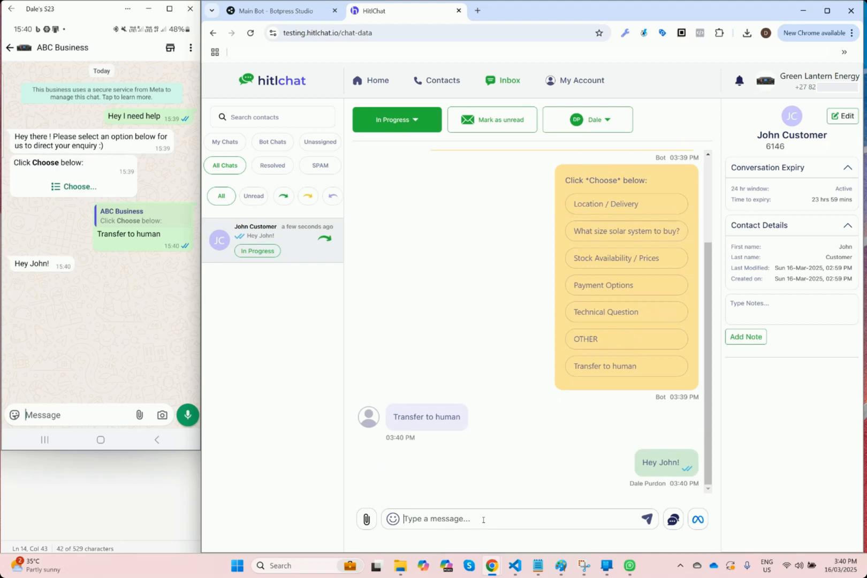
type("How can")
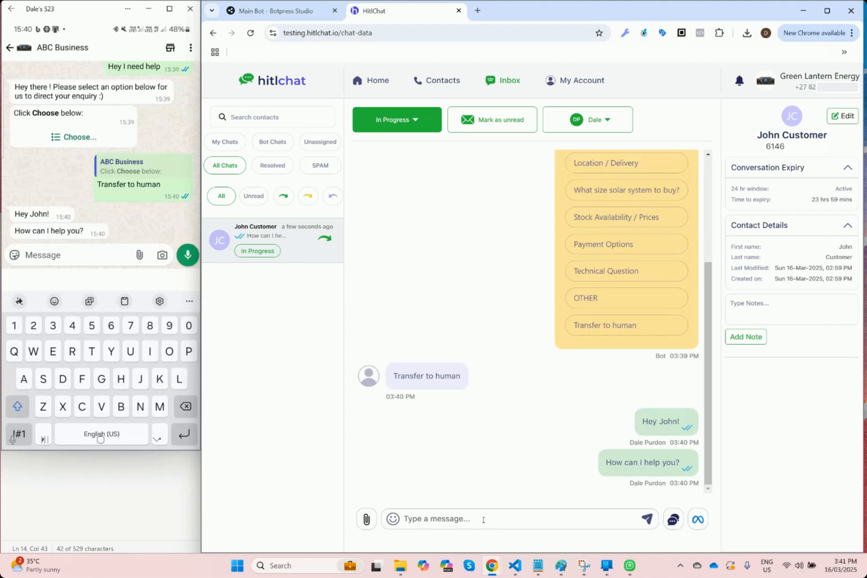
- Reply 'I need to know xyz' from the customer's phone and view it in the inbox
type("I need to know xyz")
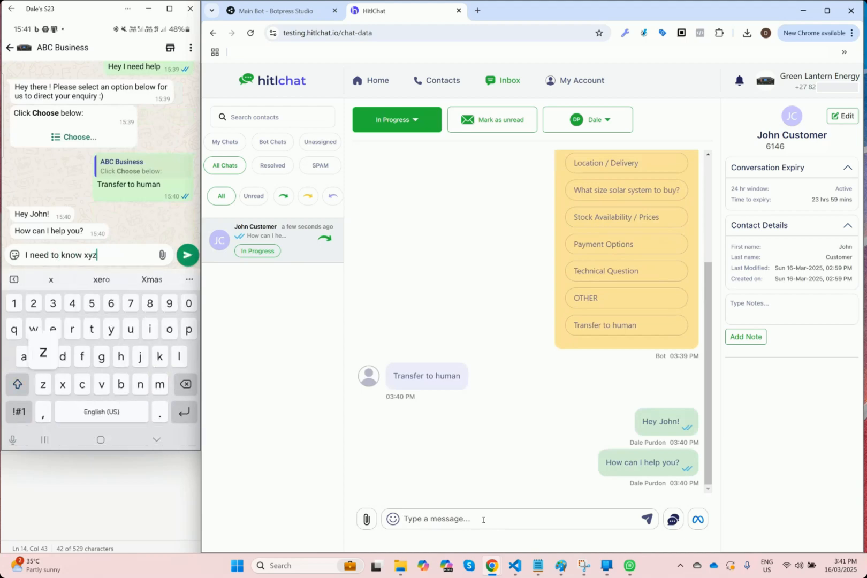
left_click(187, 254)
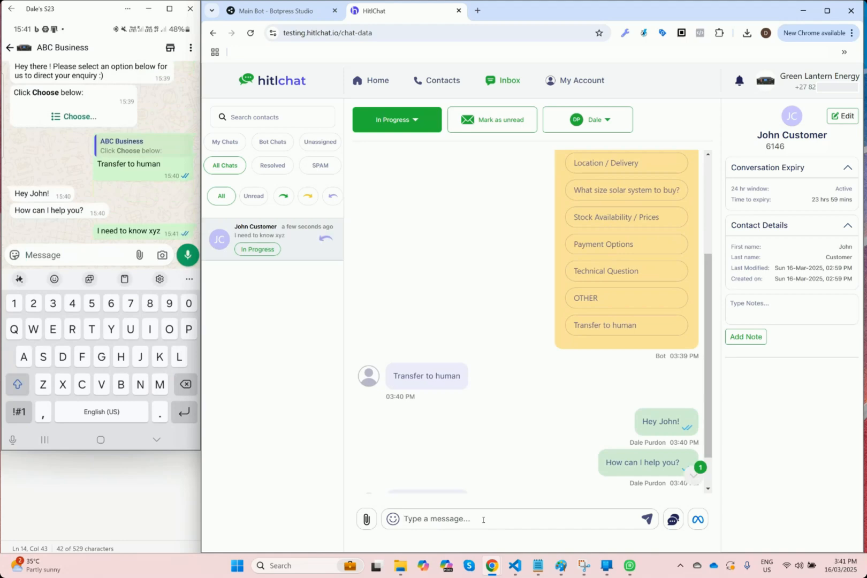
scroll("down", 3)
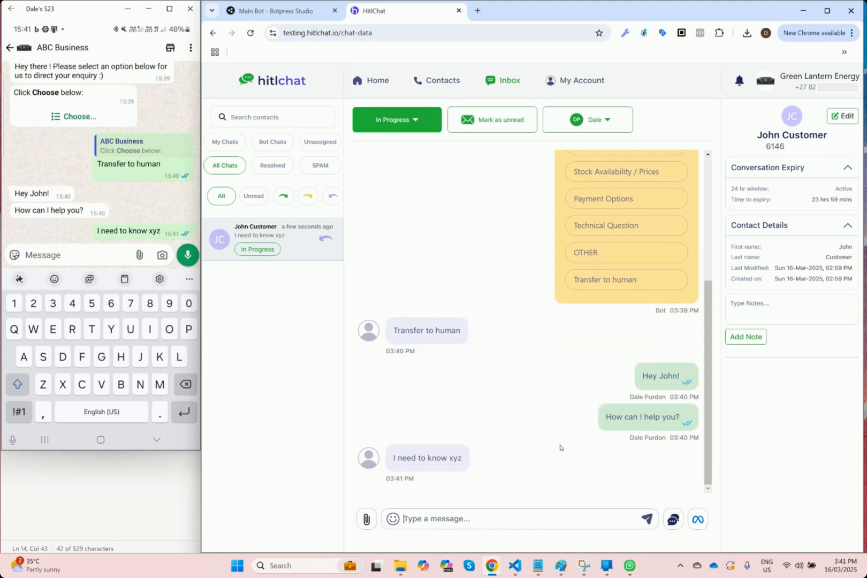
mouse_move(663, 135)
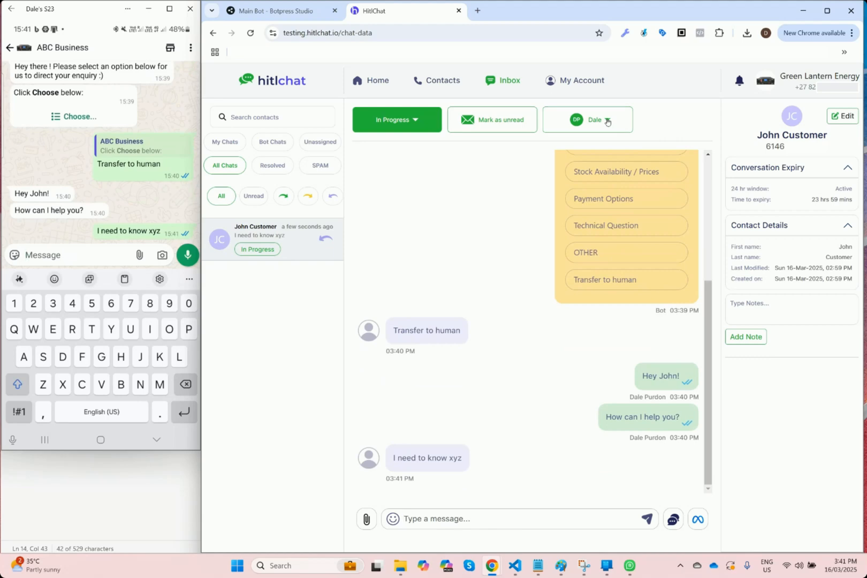
- Show the assignee choices (Bot, Unassigned) above the conversation
left_click(586, 119)
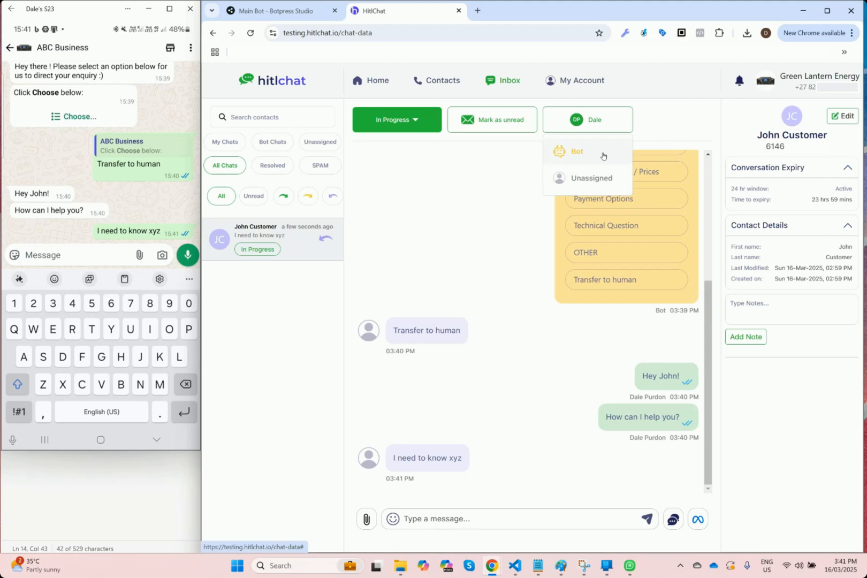